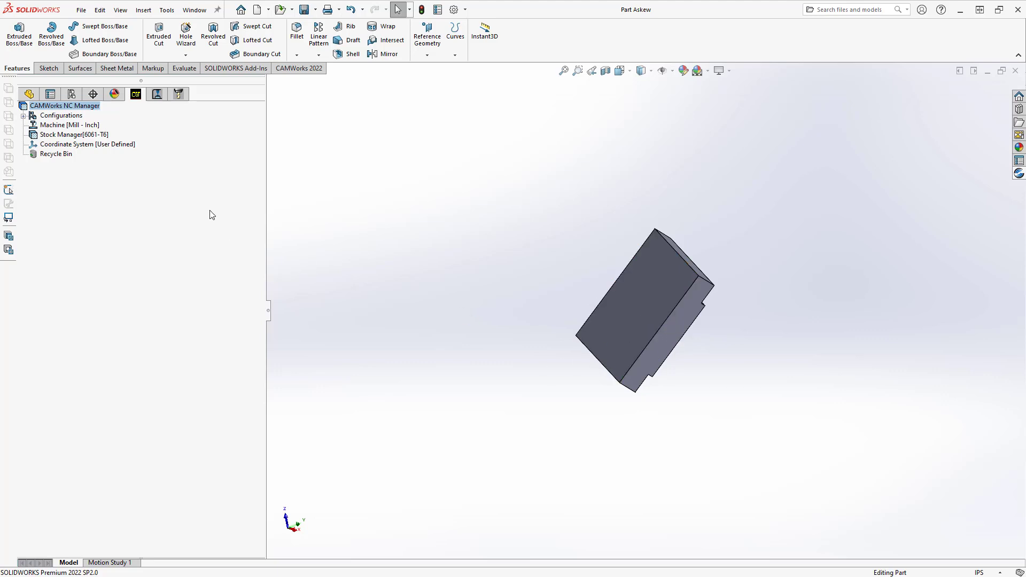
Step: Preview the current fixture coordinate system and stock, then bring up the coordinate system settings
left_click(87, 145)
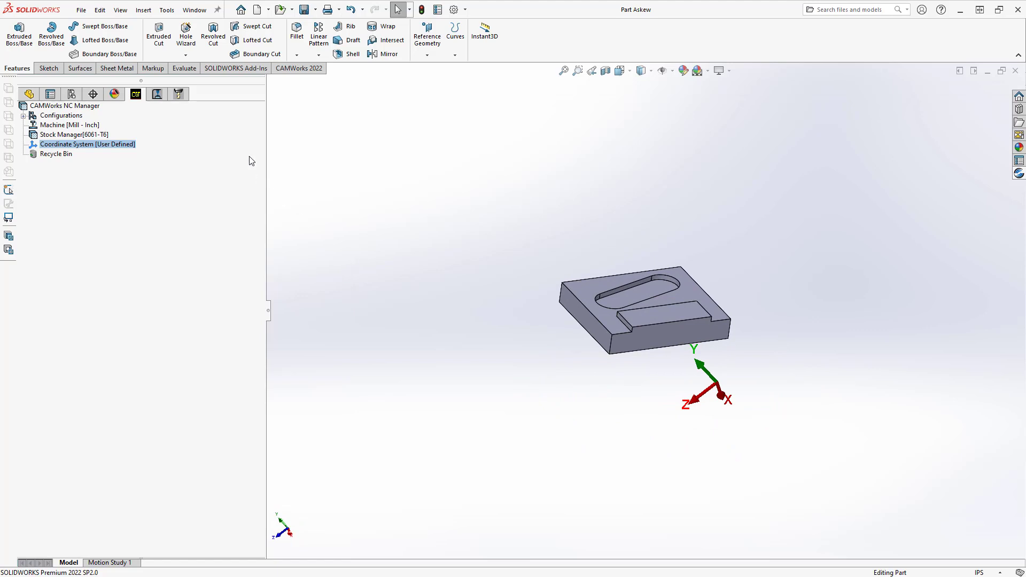
left_click(73, 134)
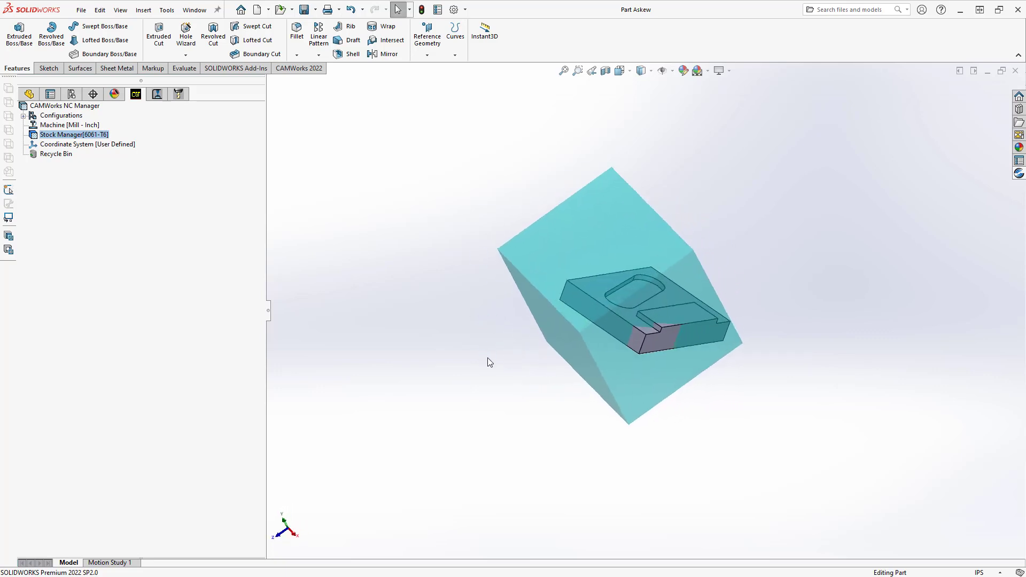
mouse_move(425, 321)
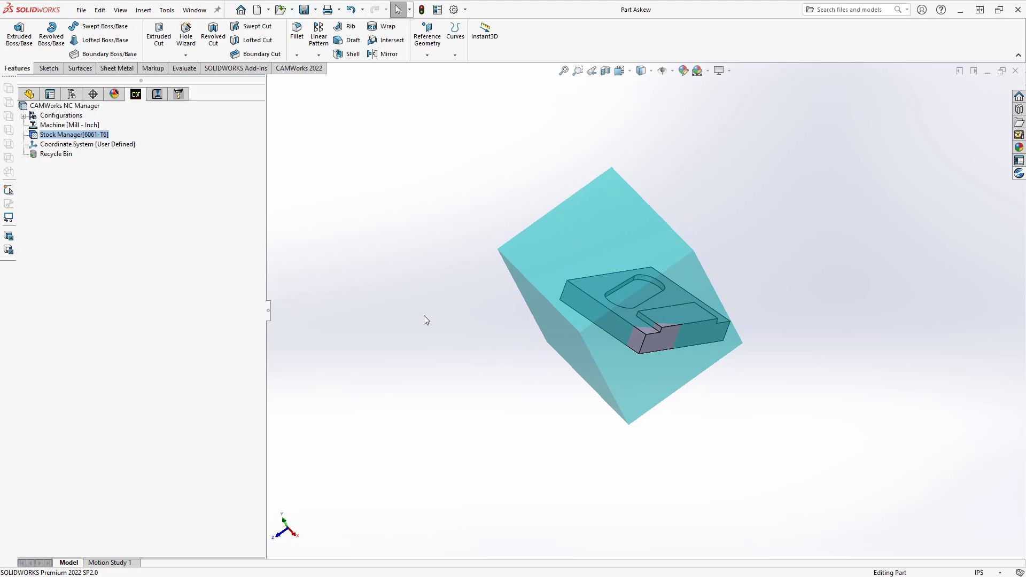
left_click(86, 144)
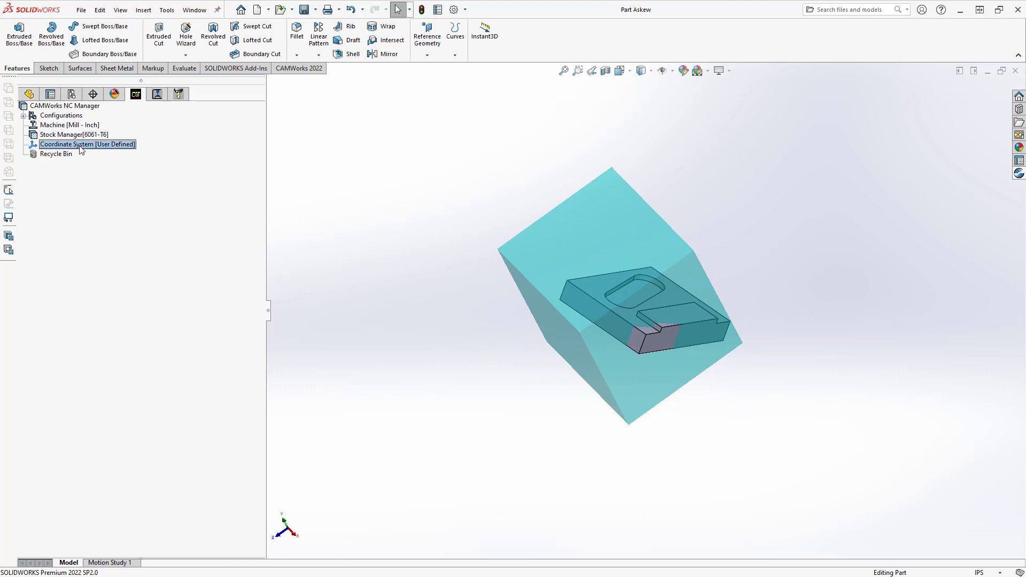
double_click(86, 145)
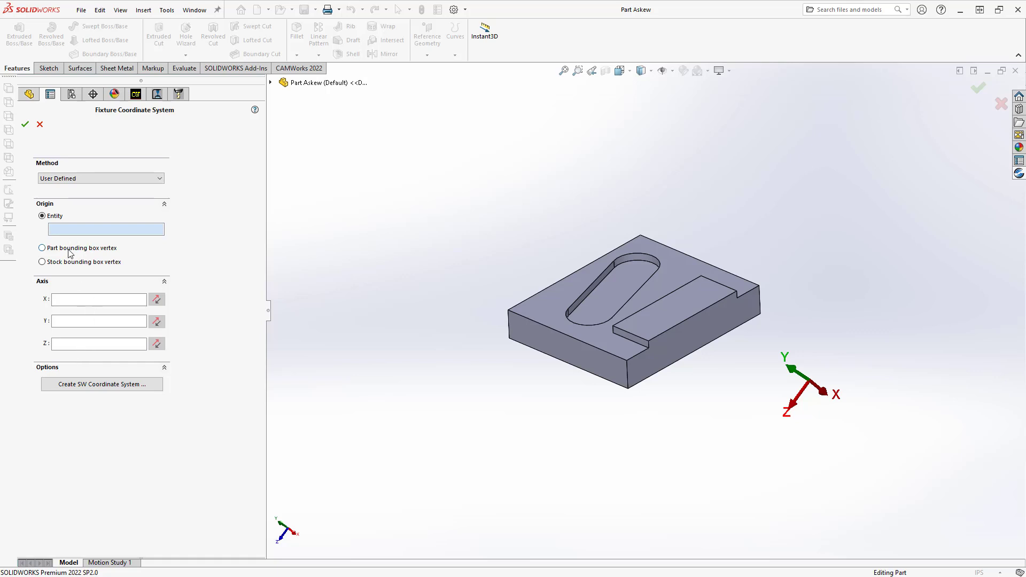
Step: Try Part and Stock bounding box vertex origin options, then return the origin method to Entity
left_click(42, 248)
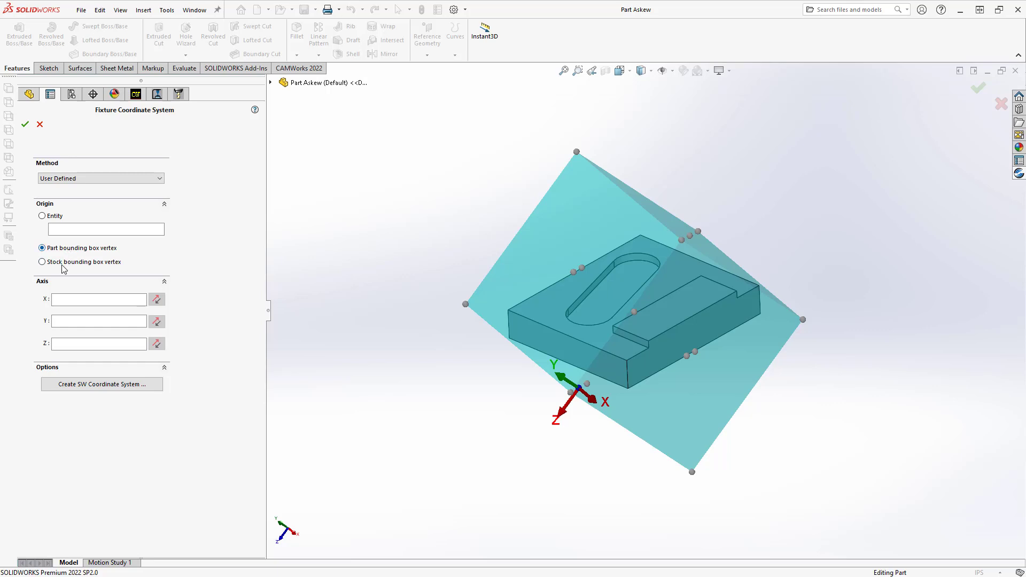
left_click(42, 262)
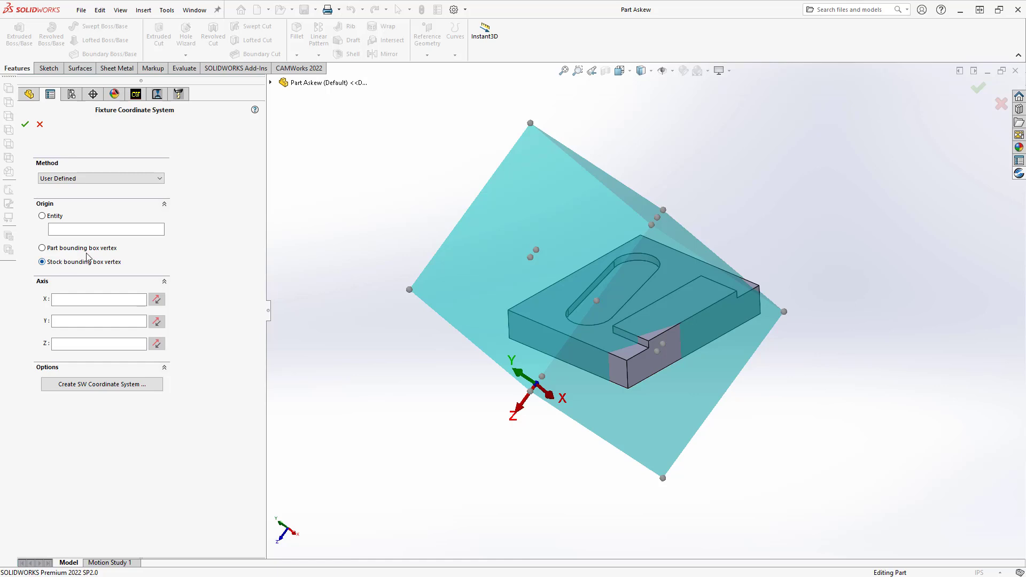
left_click(41, 216)
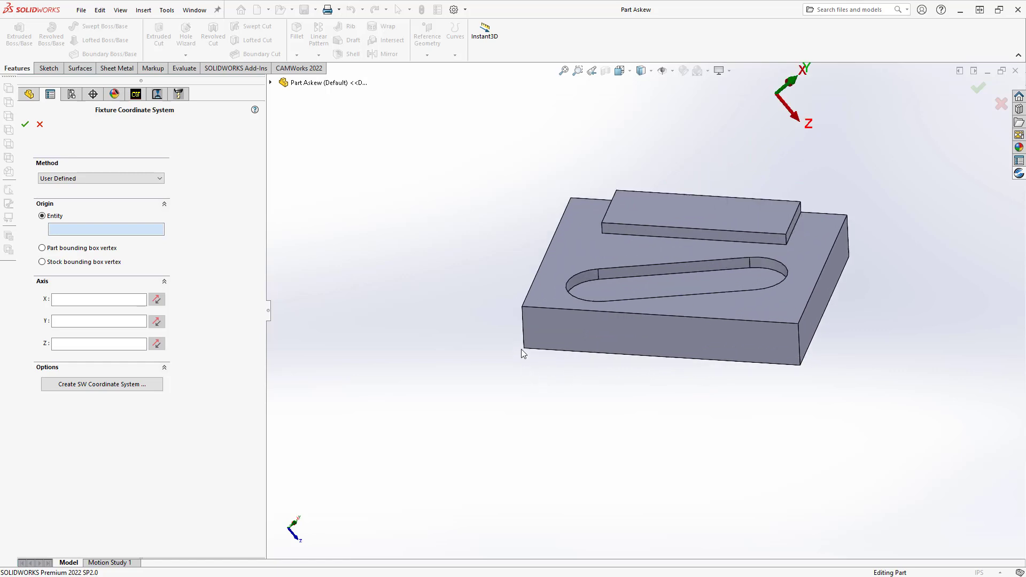
mouse_move(524, 351)
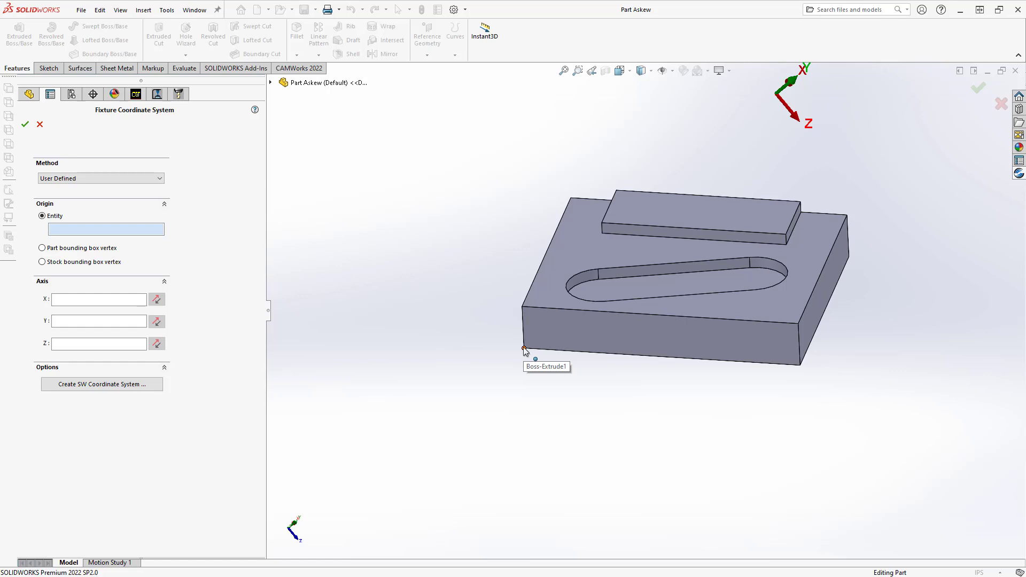
Step: Set the part's front corner vertex as origin and reverse the X axis direction
left_click(524, 348)
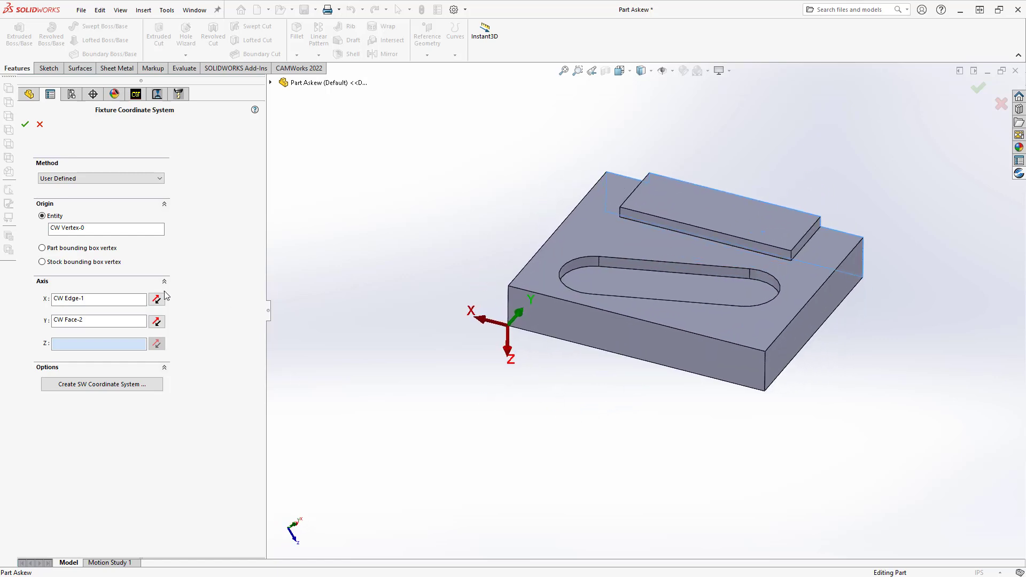
left_click(156, 299)
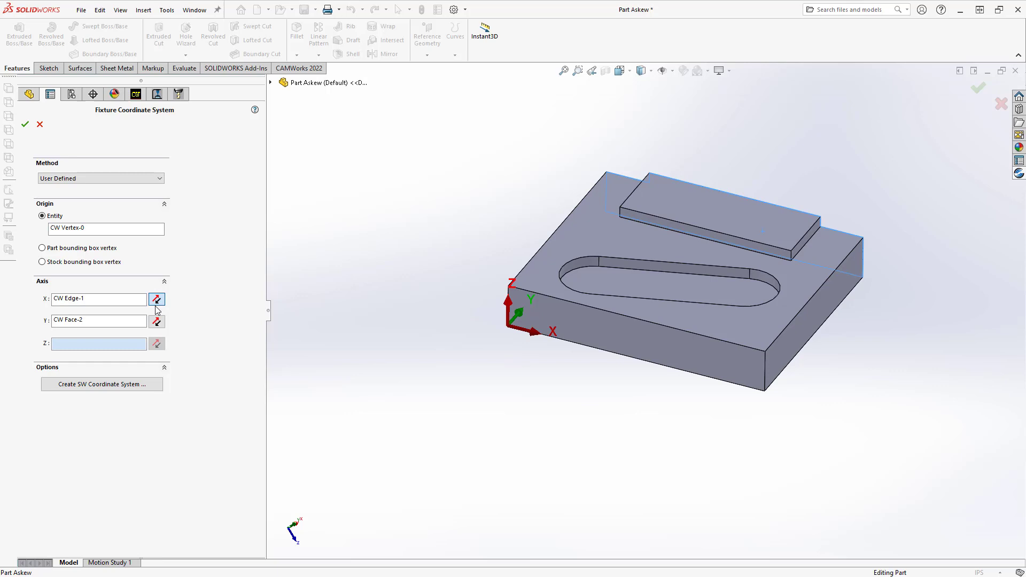
left_click(157, 299)
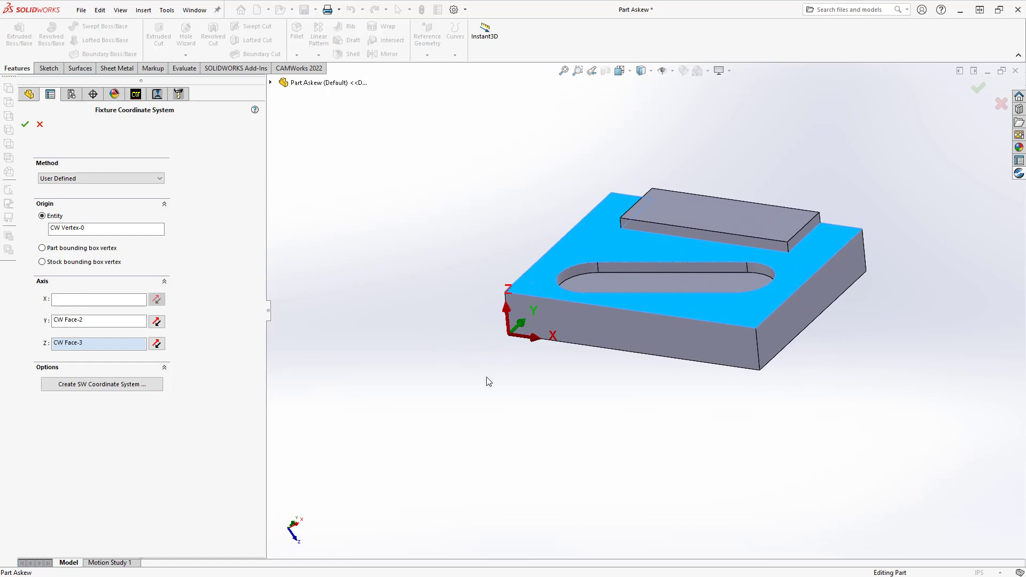
mouse_move(64, 159)
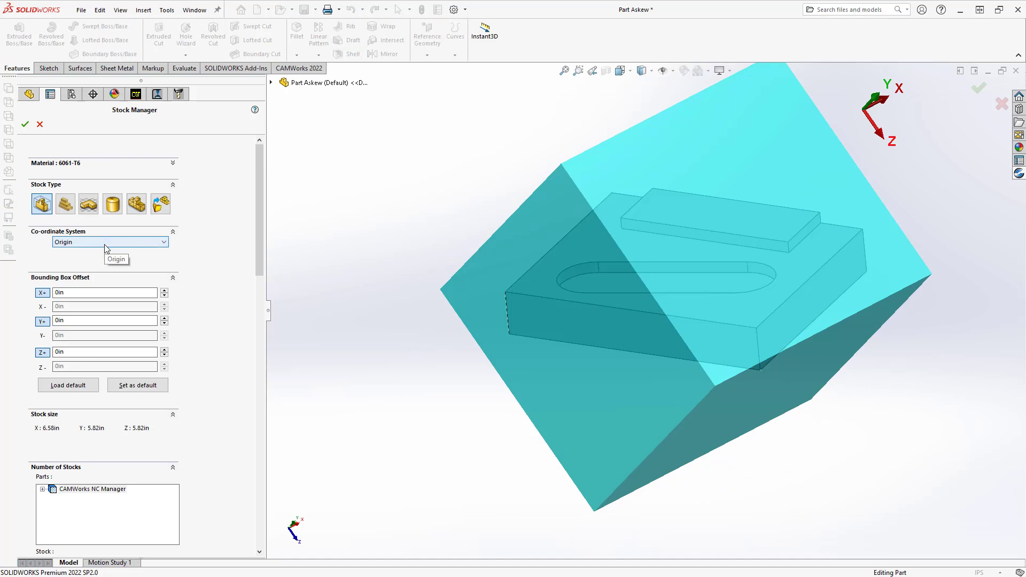
Step: Change the stock's Co-ordinate System from Origin to FCS
left_click(109, 242)
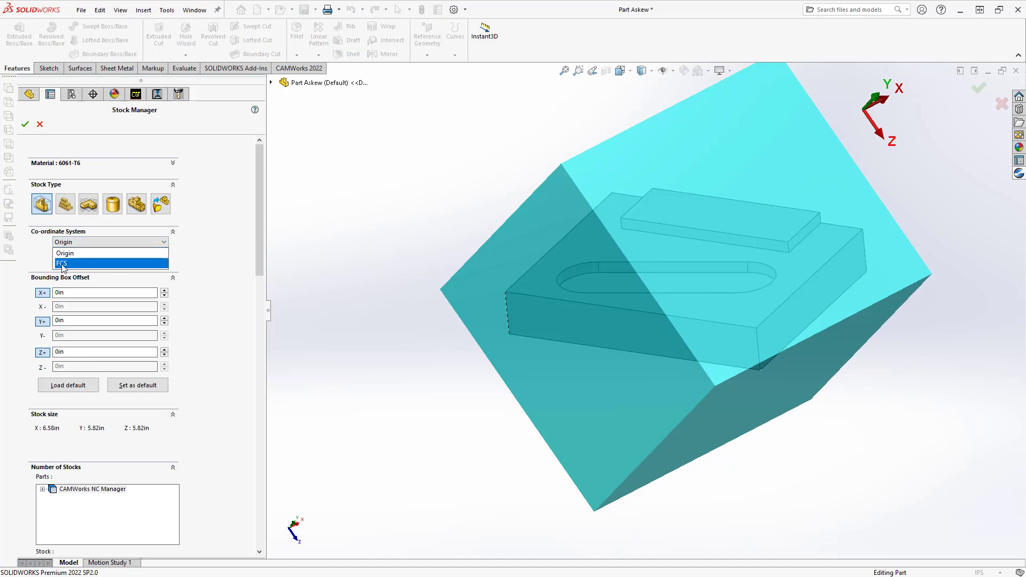
left_click(62, 263)
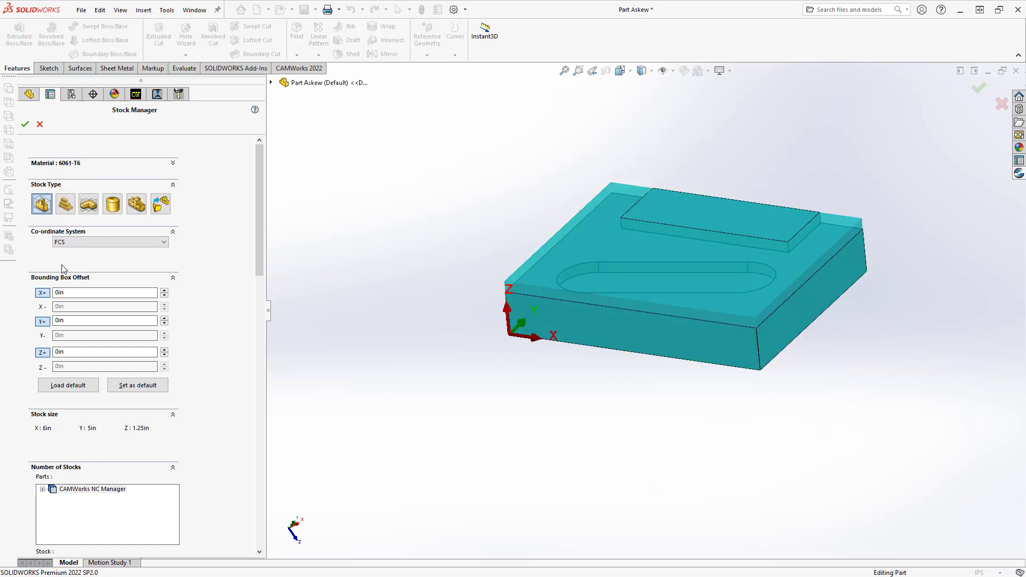
mouse_move(340, 369)
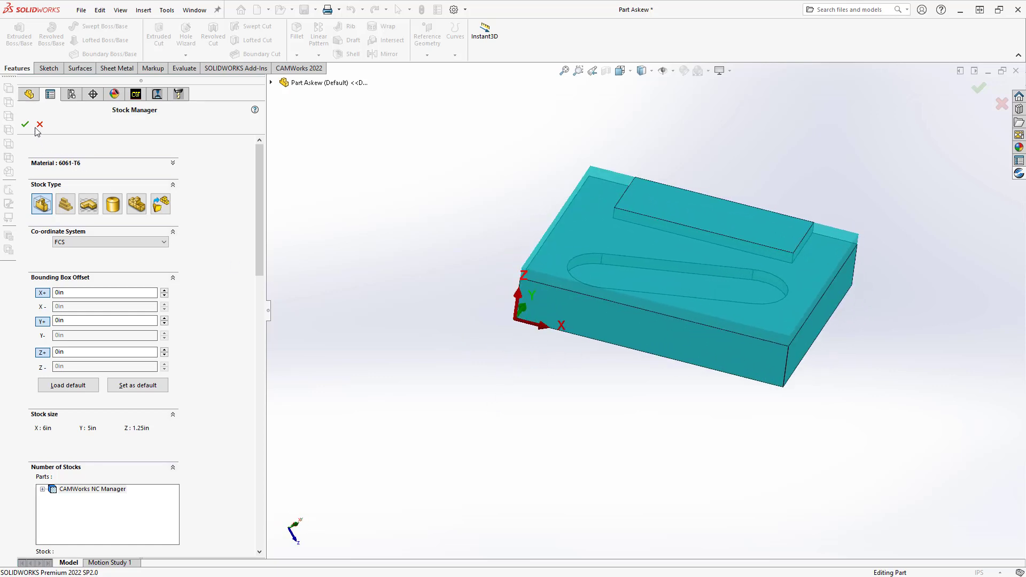
Step: Show Sketch4 from the FeatureManager so its lines appear at the part corner
left_click(25, 125)
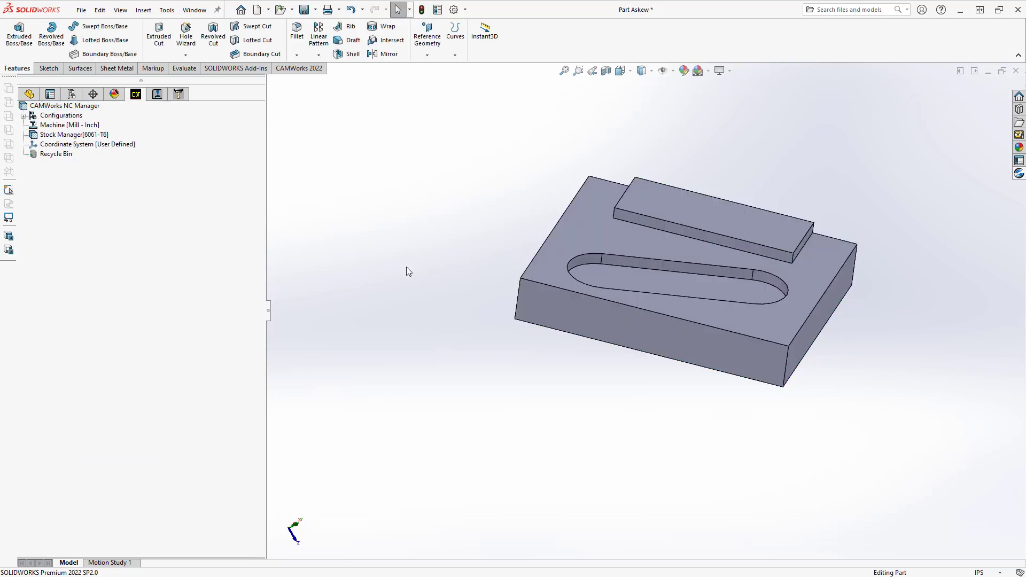
mouse_move(422, 270)
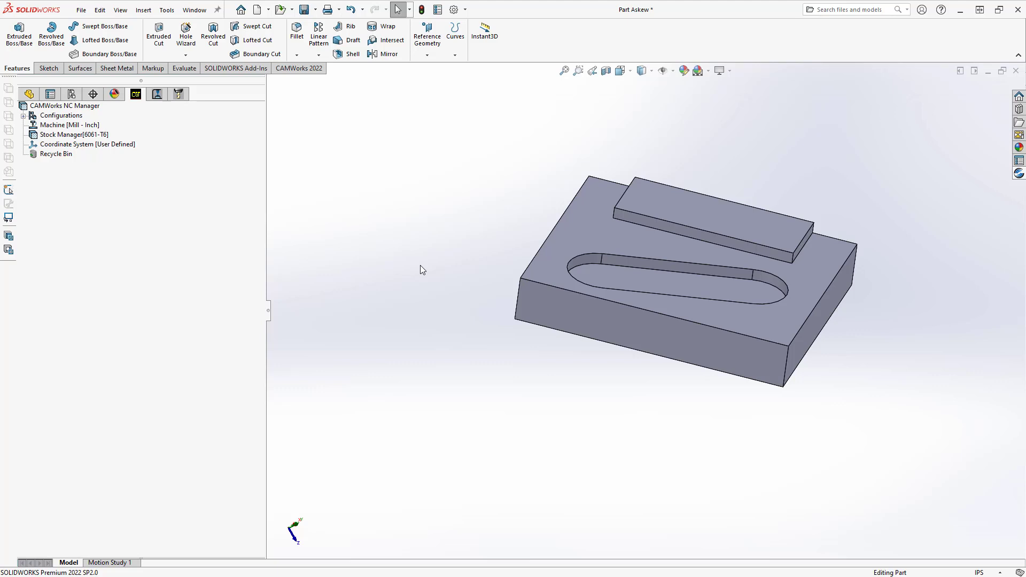
mouse_move(440, 279)
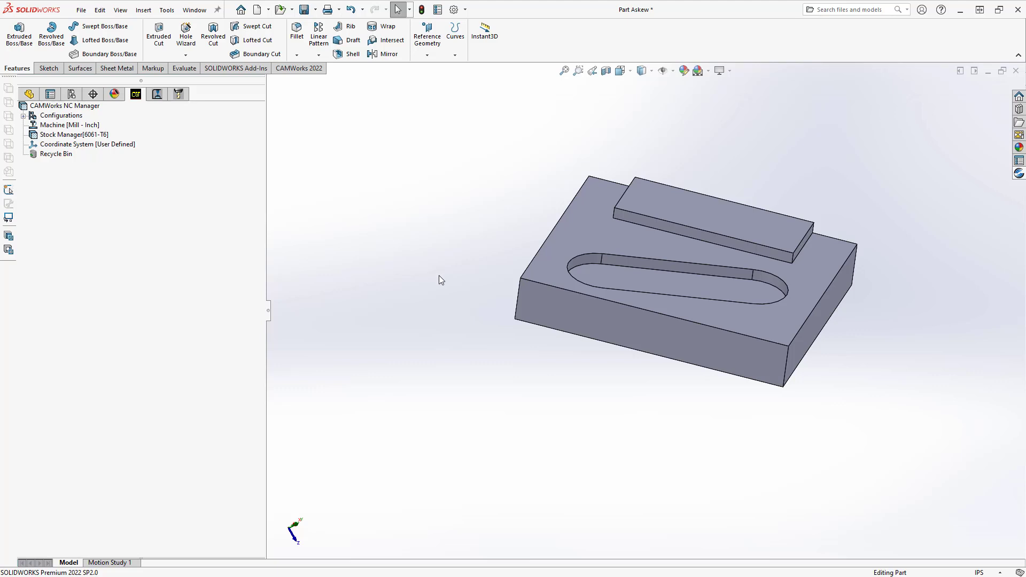
mouse_move(235, 159)
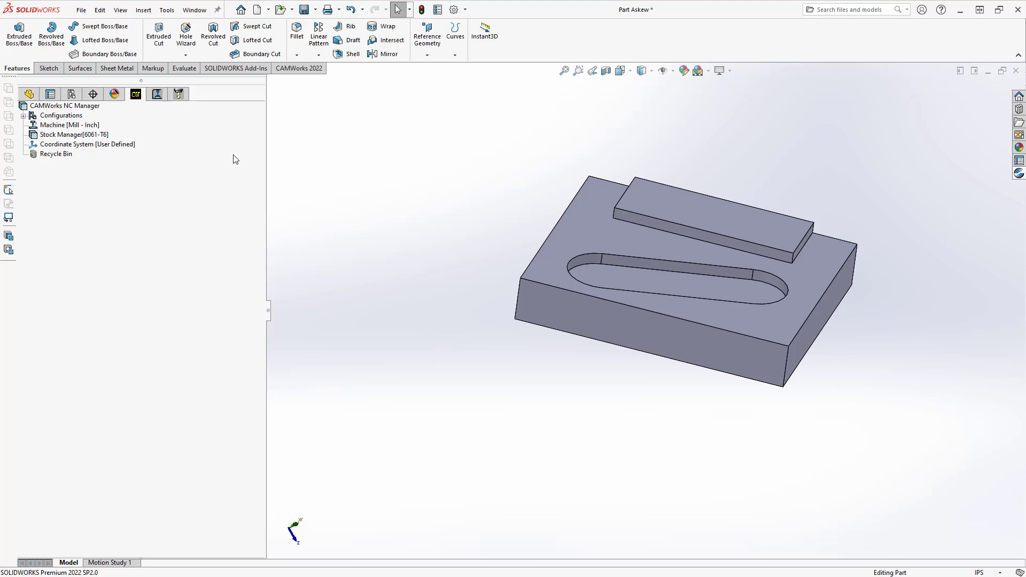
left_click(29, 95)
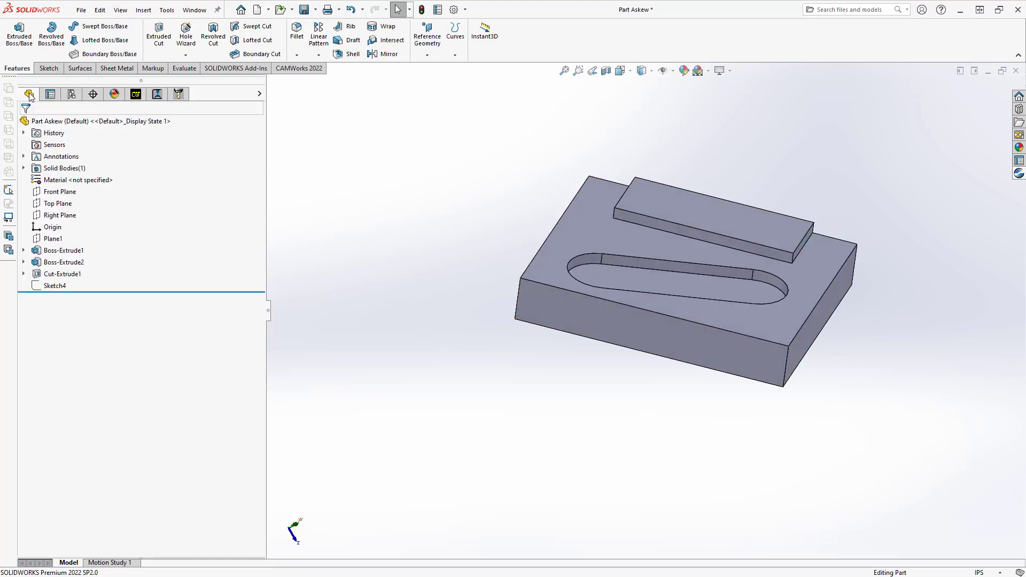
right_click(53, 285)
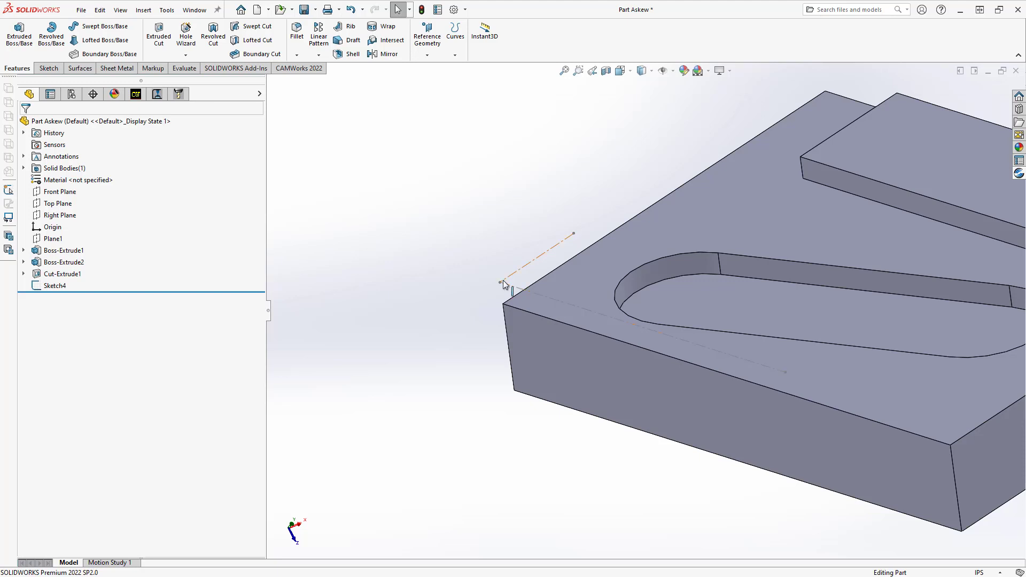
left_click(501, 284)
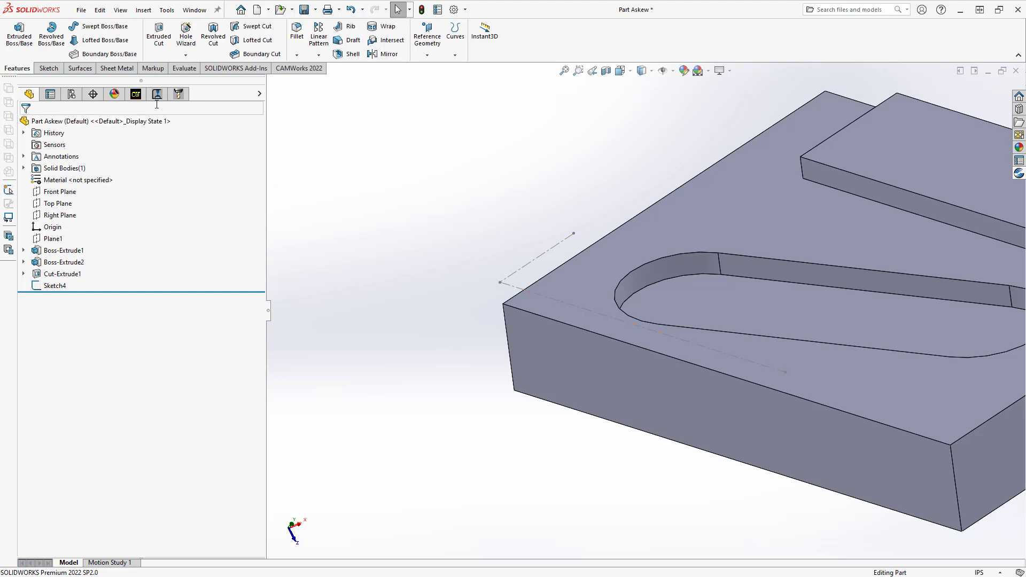
Step: Return to the CAMWorks tree and display the user-defined coordinate system on the part
left_click(136, 94)
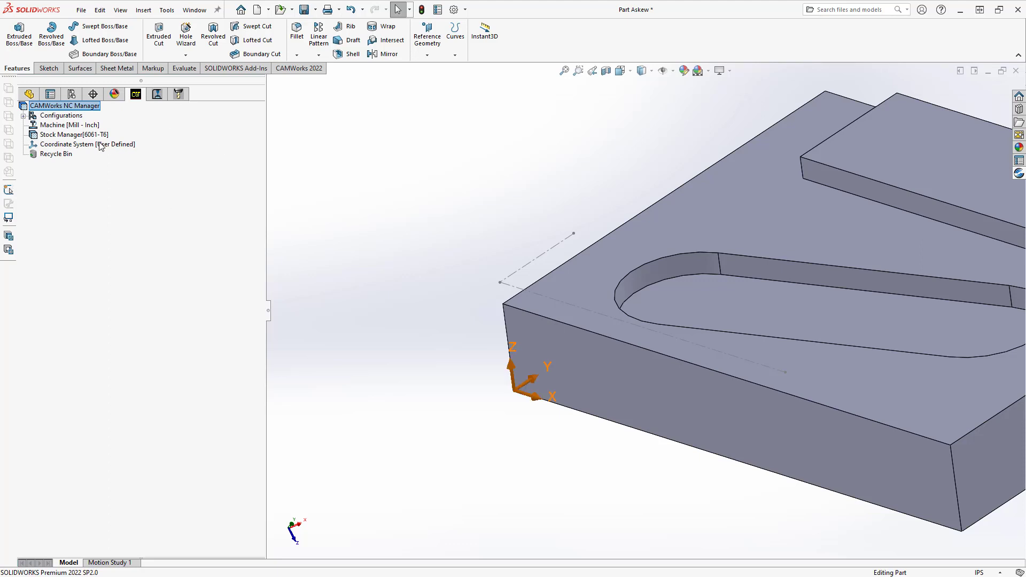
left_click(87, 144)
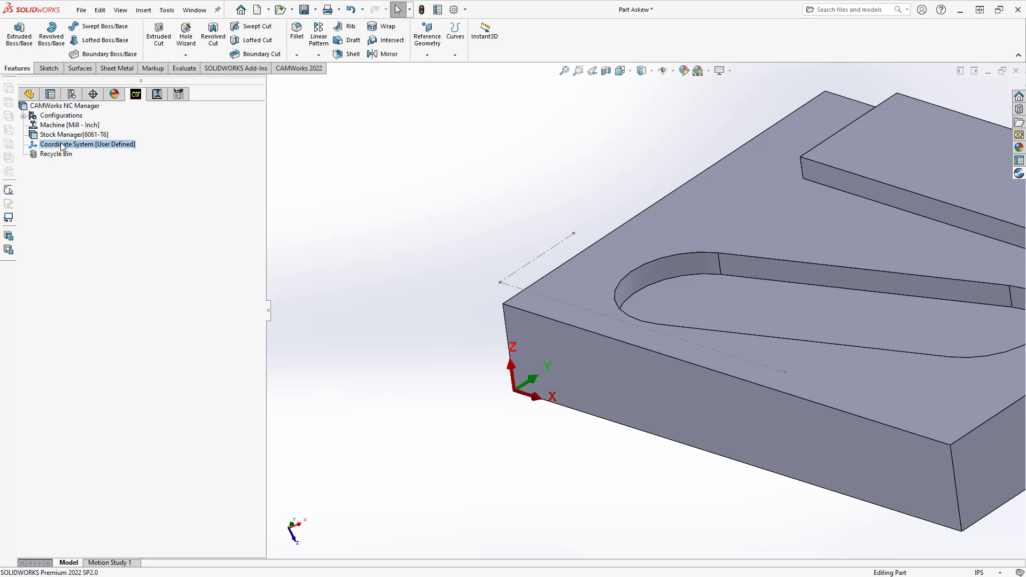
Step: Redefine the FCS with Sketch4 lines as X and Y axes, Y reversed so Z points up, and confirm
double_click(86, 144)
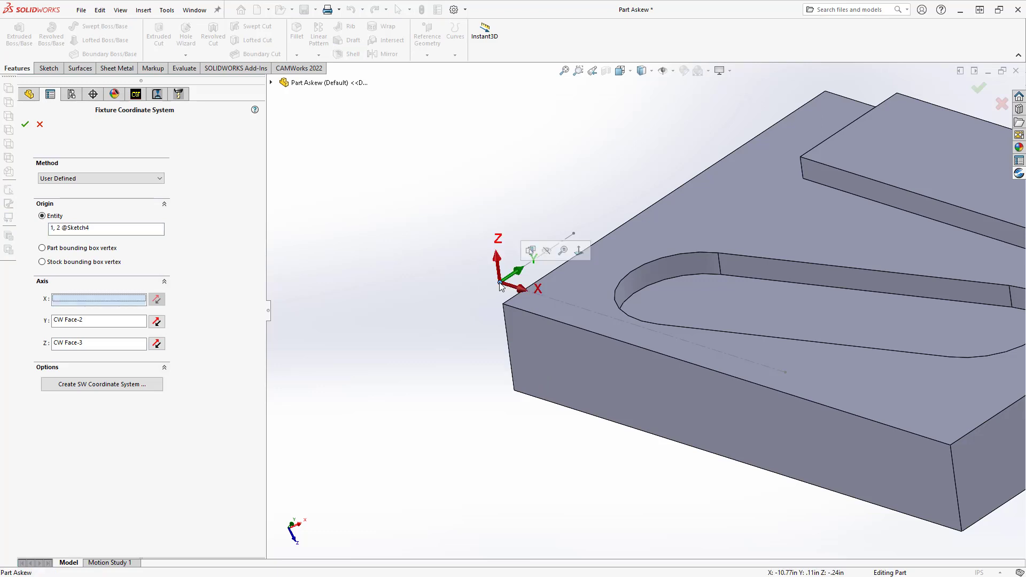
left_click(99, 299)
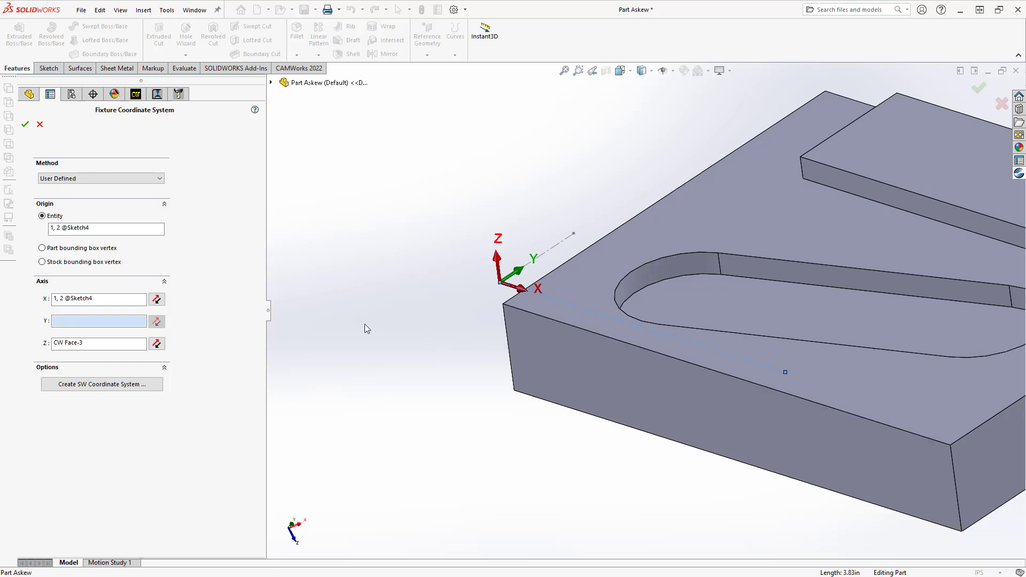
left_click(563, 251)
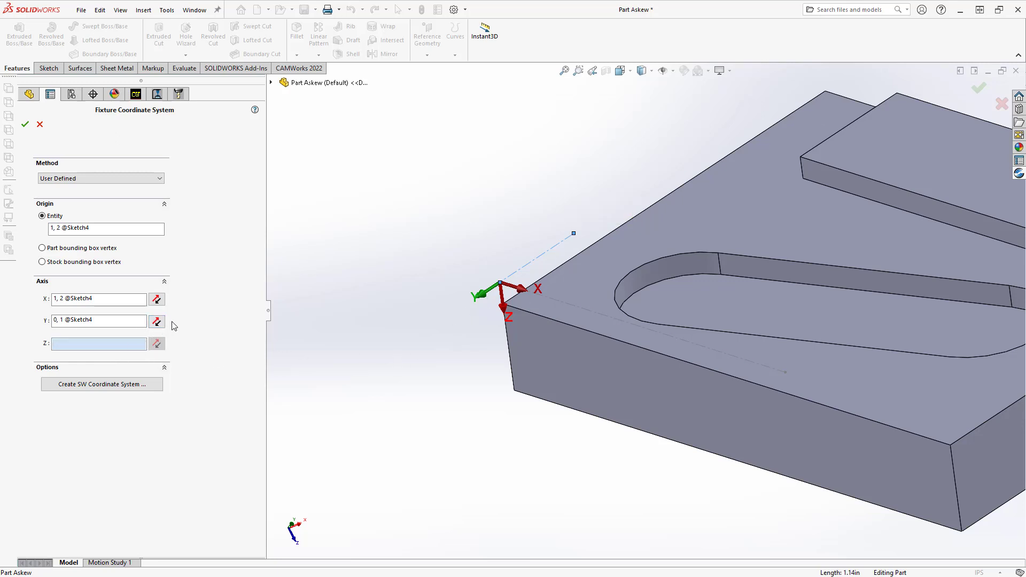
left_click(156, 322)
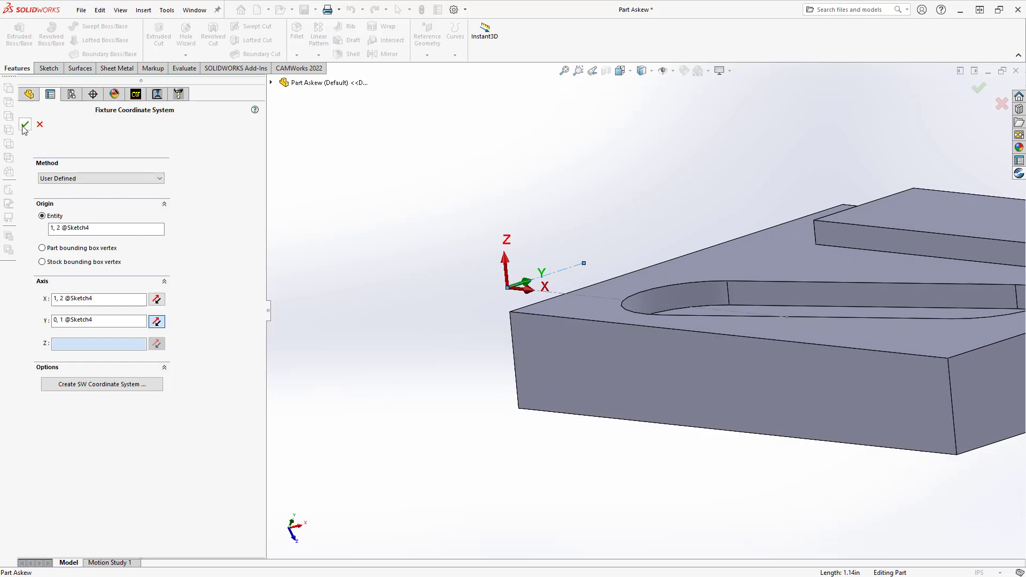
left_click(24, 126)
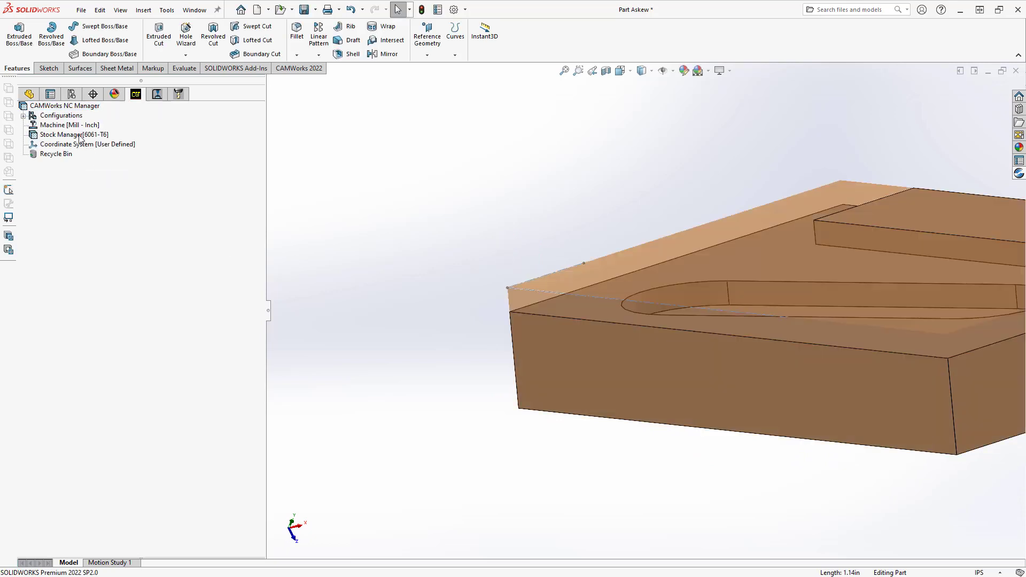
Step: Recheck the Stock Manager settings on FCS with zero offsets and confirm the 6 × 5 × 1.25 in stock
left_click(62, 135)
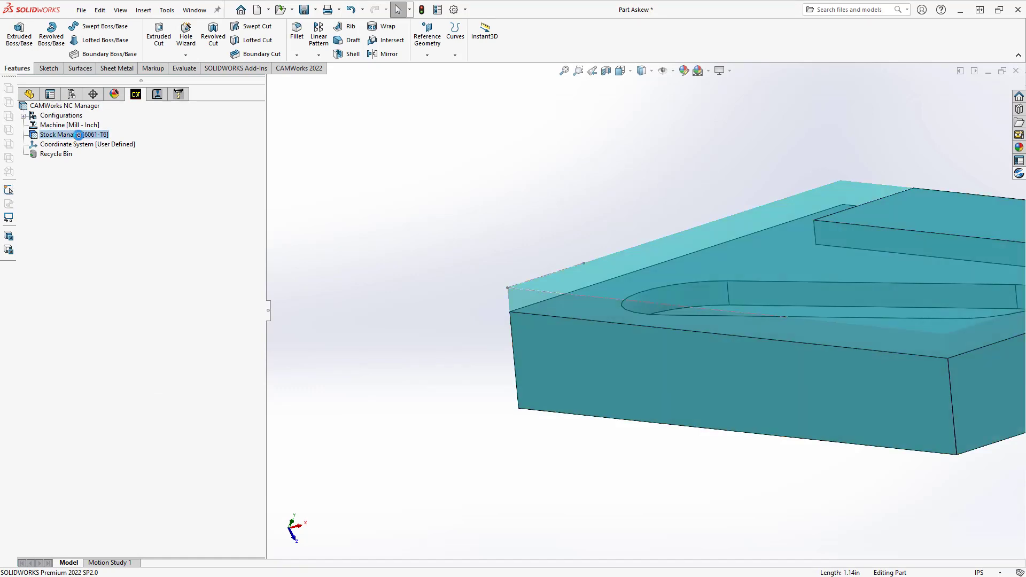
double_click(57, 135)
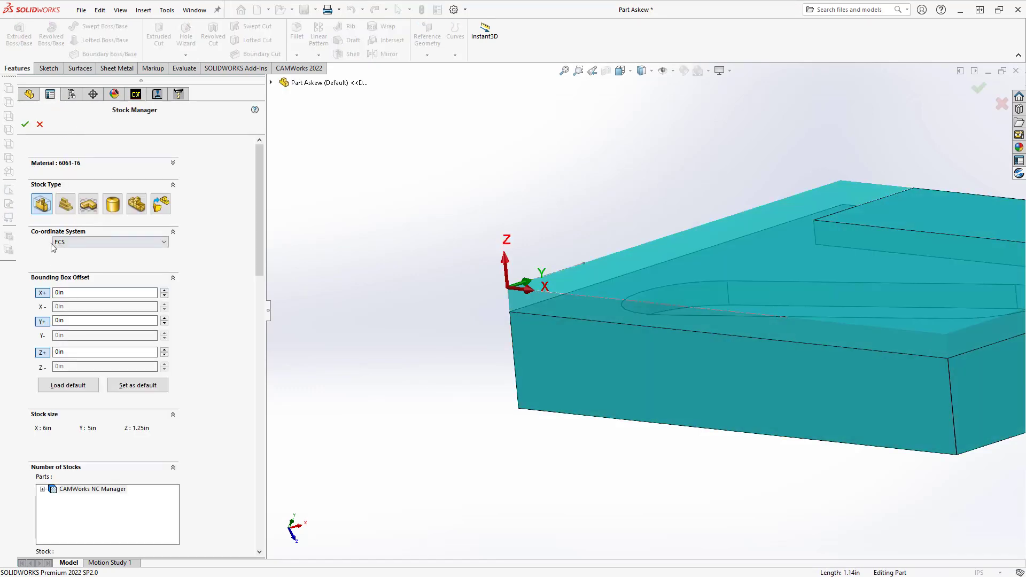
left_click(25, 124)
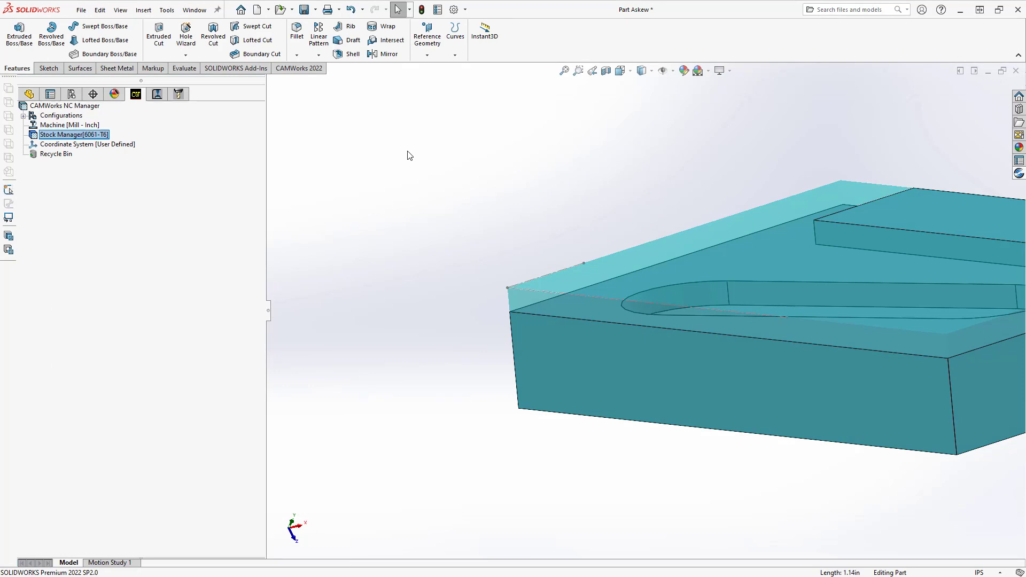